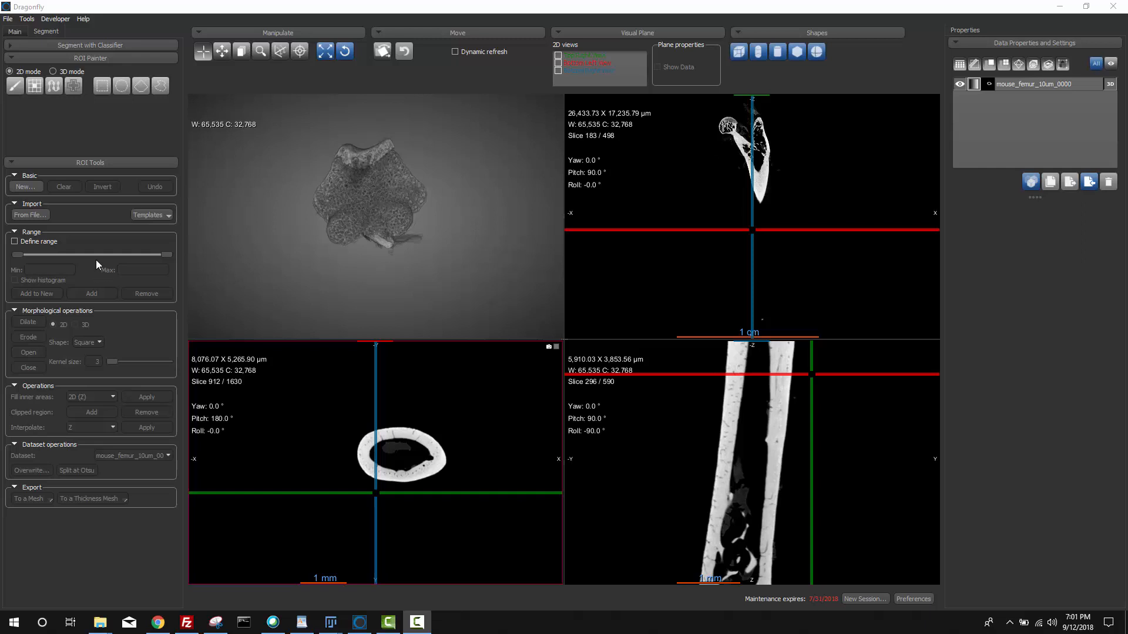
pyautogui.moveTo(665, 481)
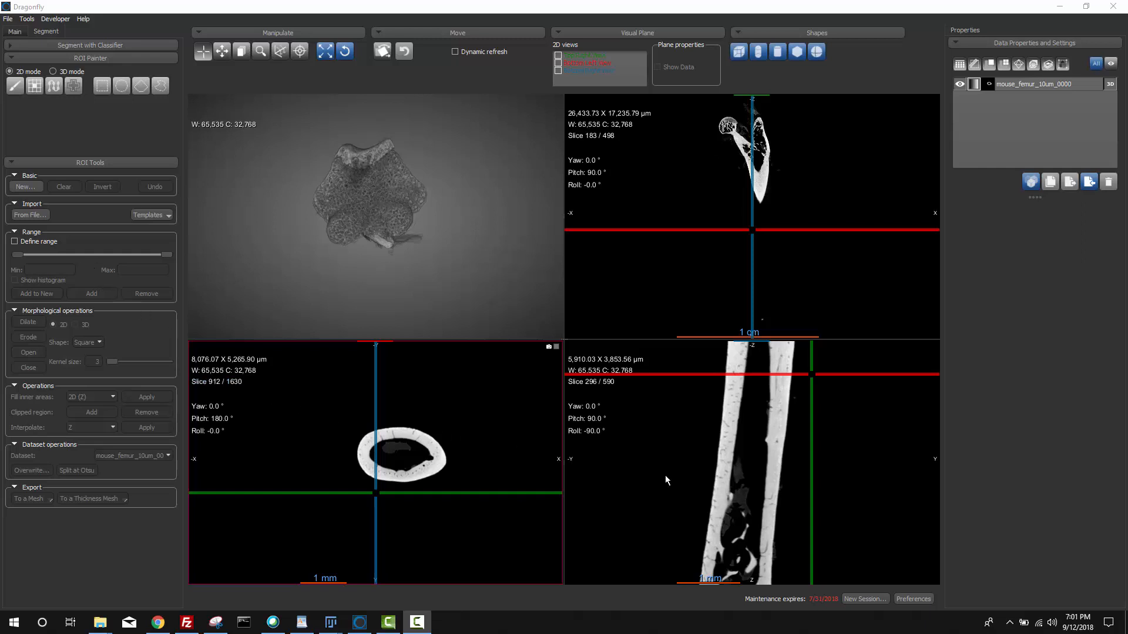
pyautogui.moveTo(437, 446)
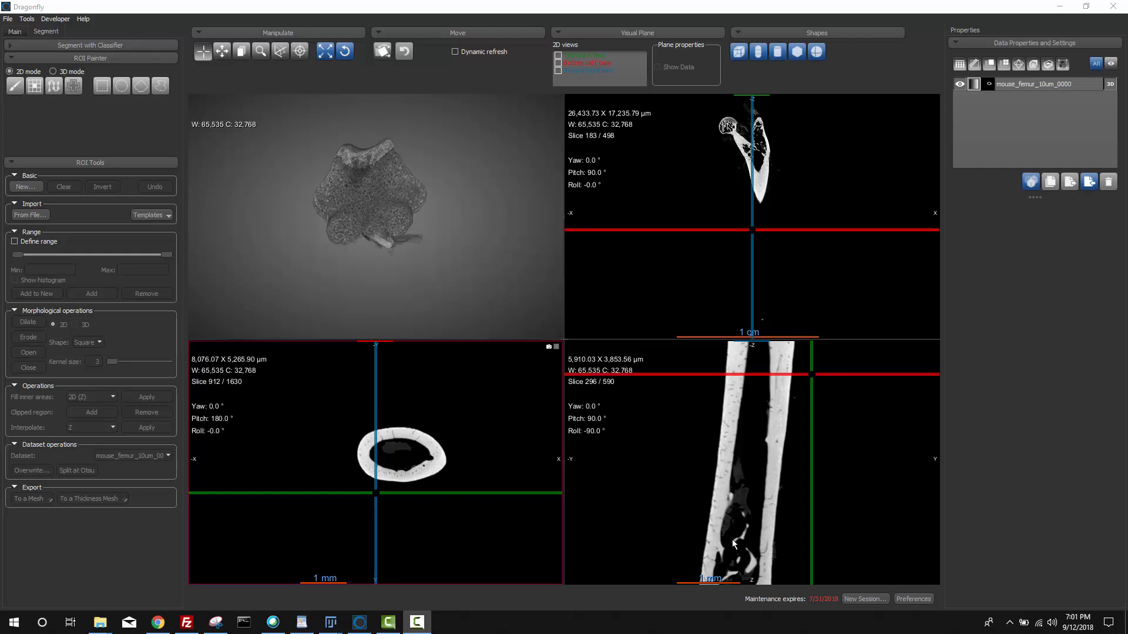
pyautogui.moveTo(694, 535)
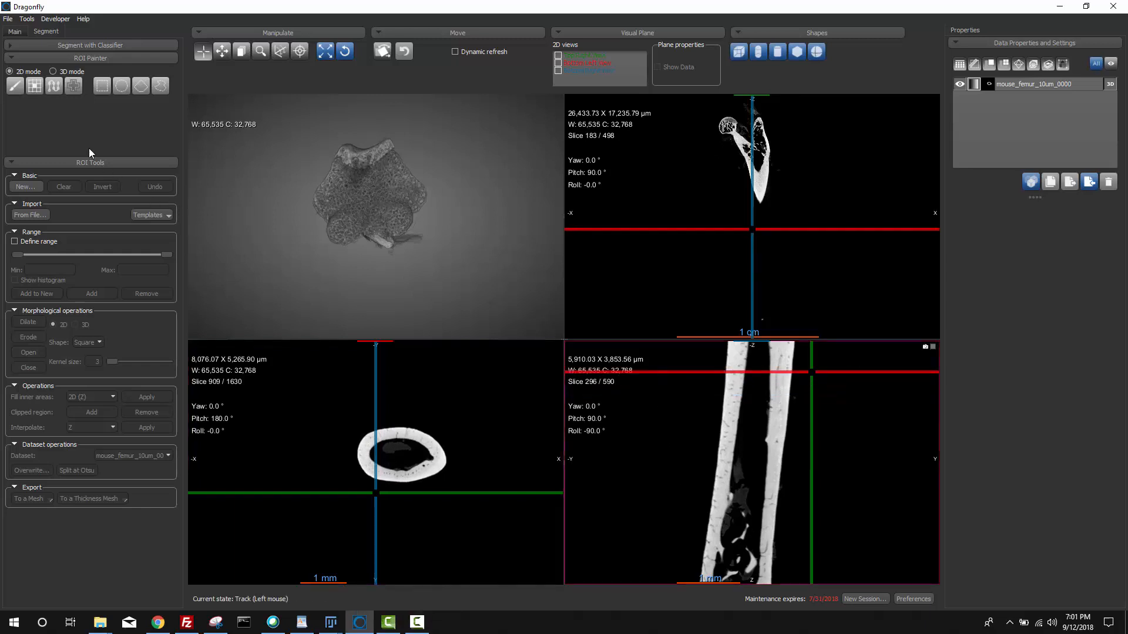
# - Create an empty ROI named 'my ROI' matching the femur dataset geometry
pyautogui.click(25, 187)
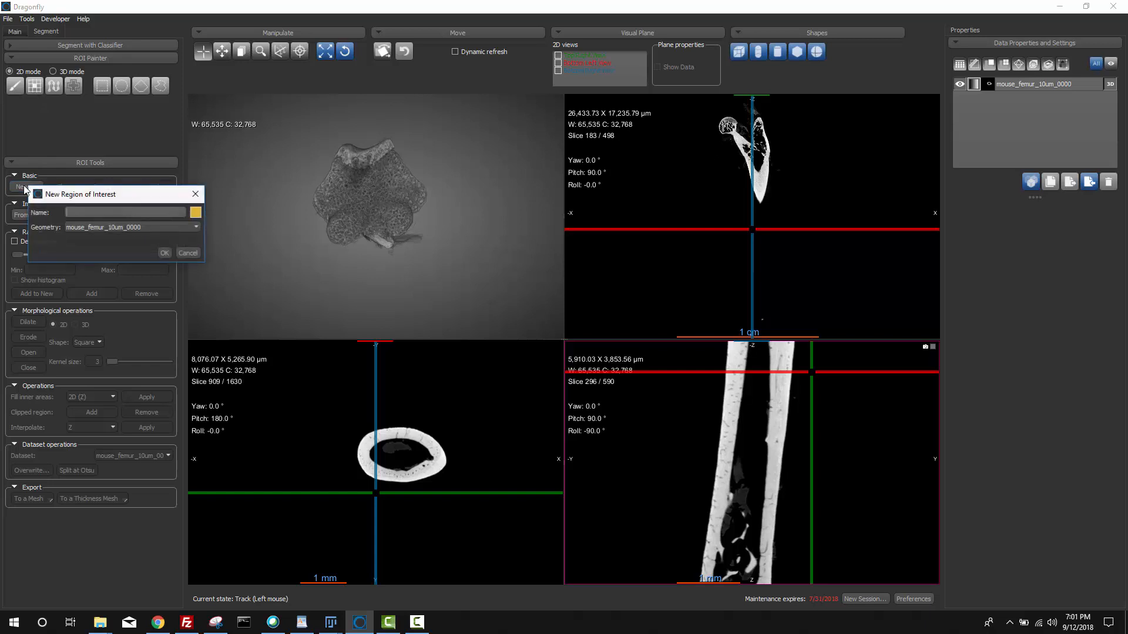
pyautogui.click(125, 213)
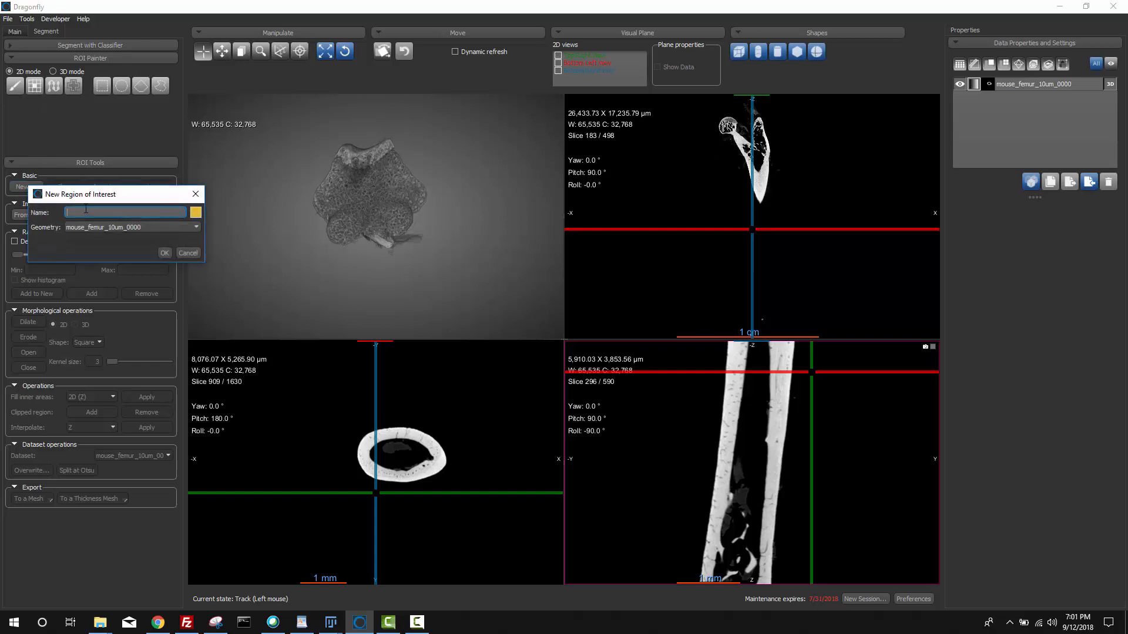
pyautogui.click(164, 253)
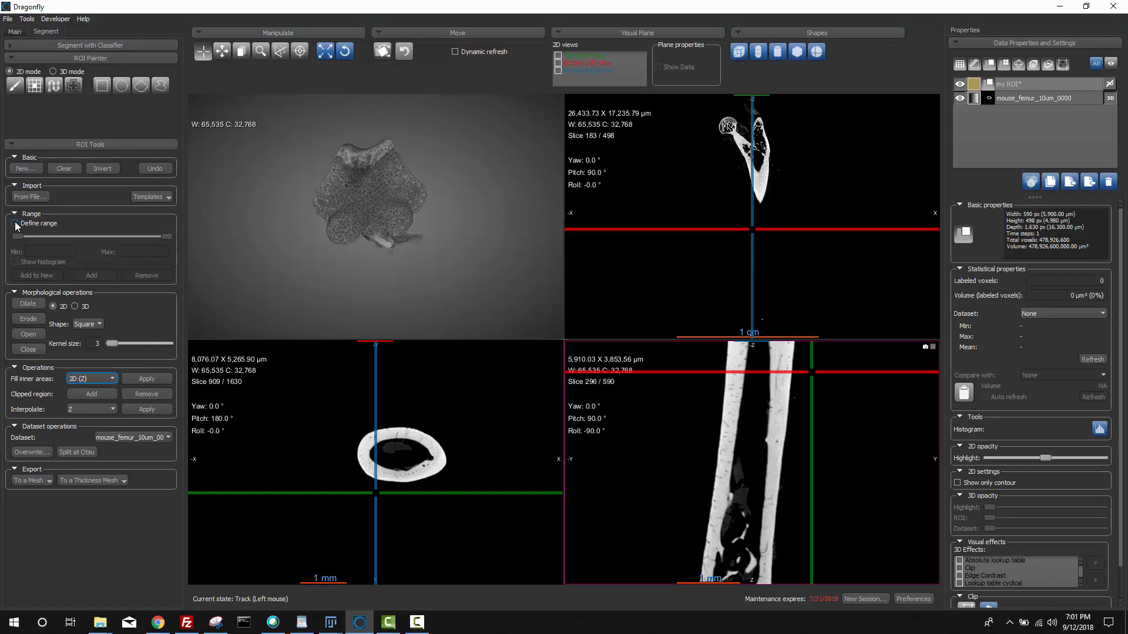
# - Paint the femur cross-section on slice 909 within the bone intensity range and fill its marrow cavity
pyautogui.click(14, 223)
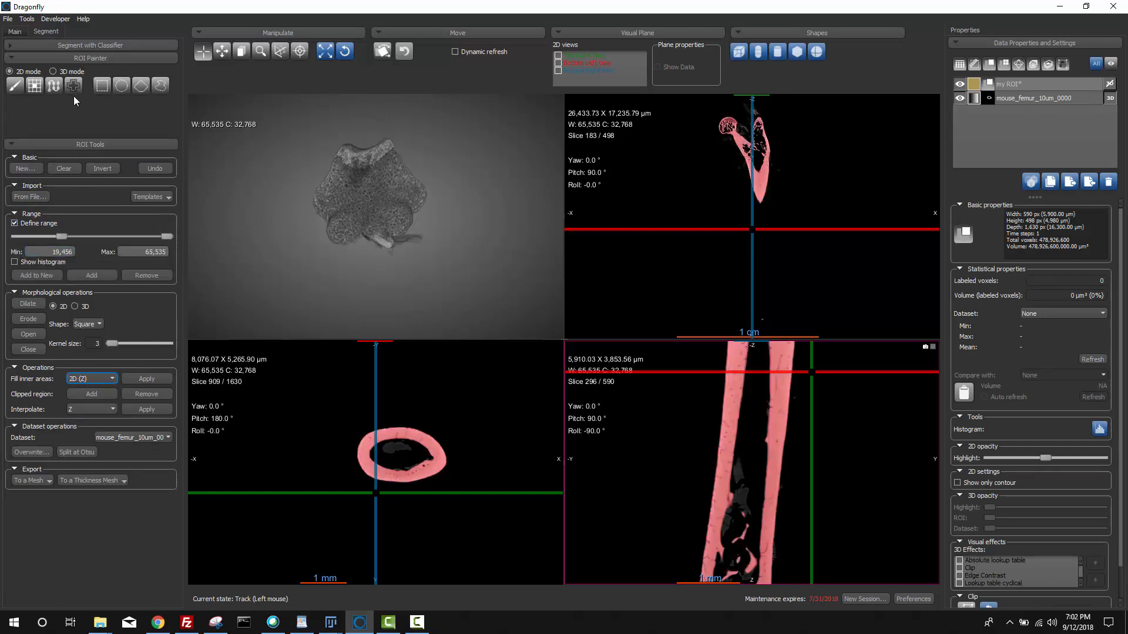
pyautogui.click(15, 84)
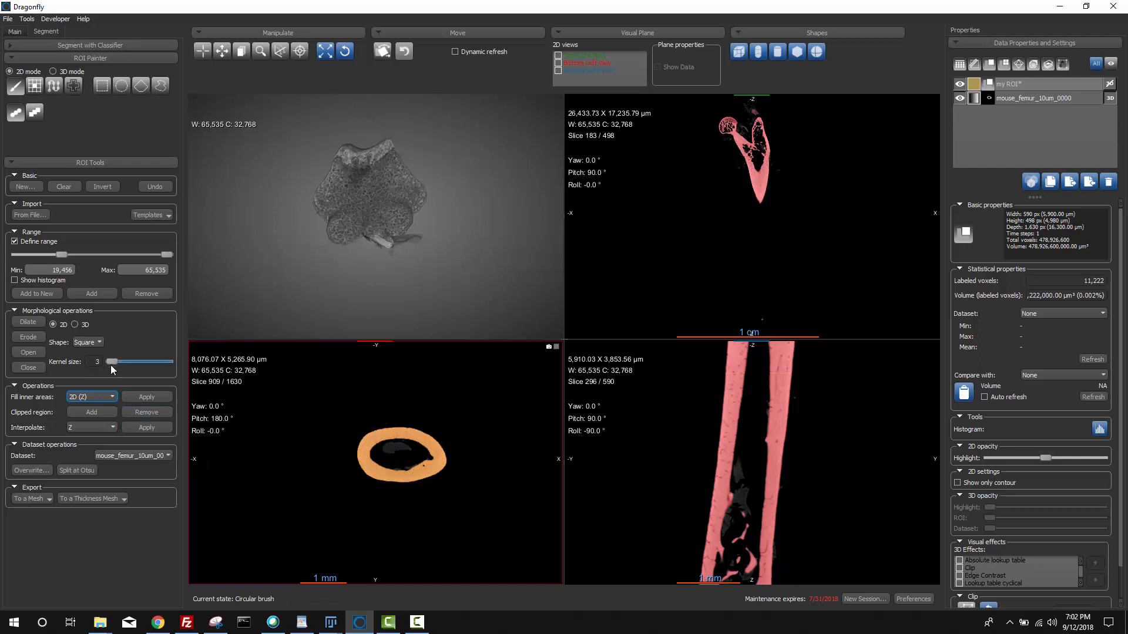
pyautogui.click(146, 396)
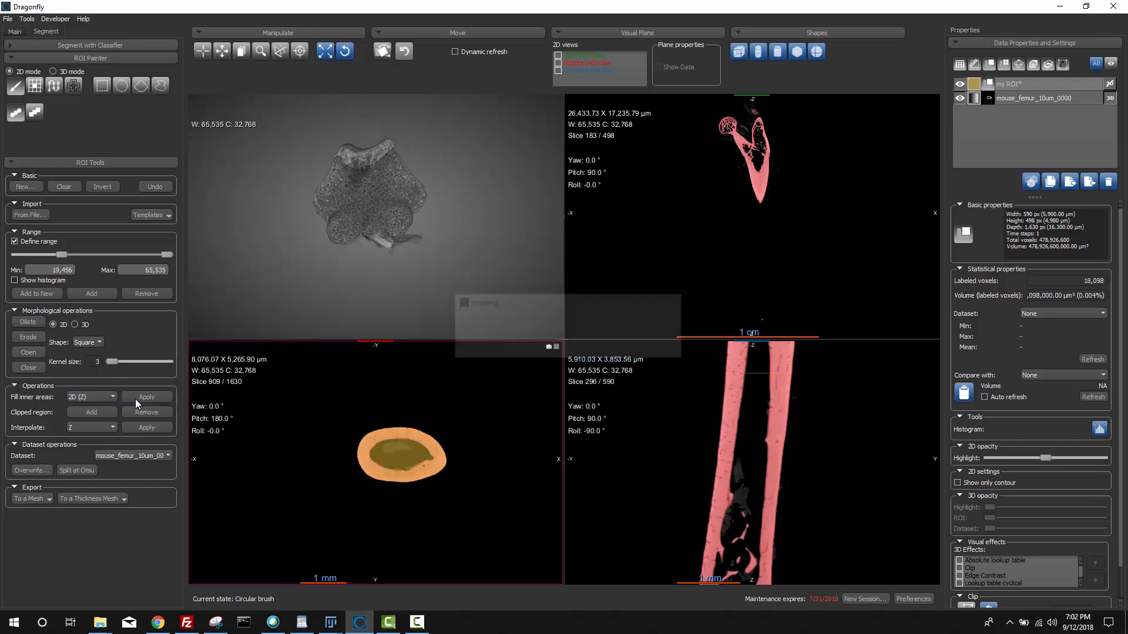
pyautogui.moveTo(661, 434)
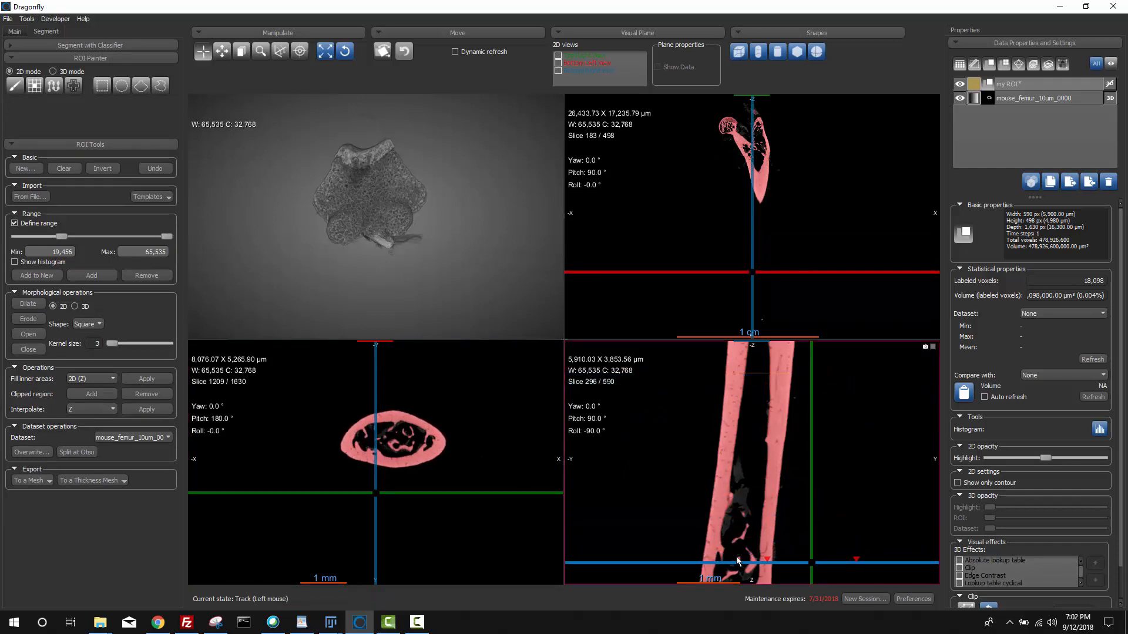
# - Move the transverse plane to a second femur cross-section near slice 1209
pyautogui.click(14, 85)
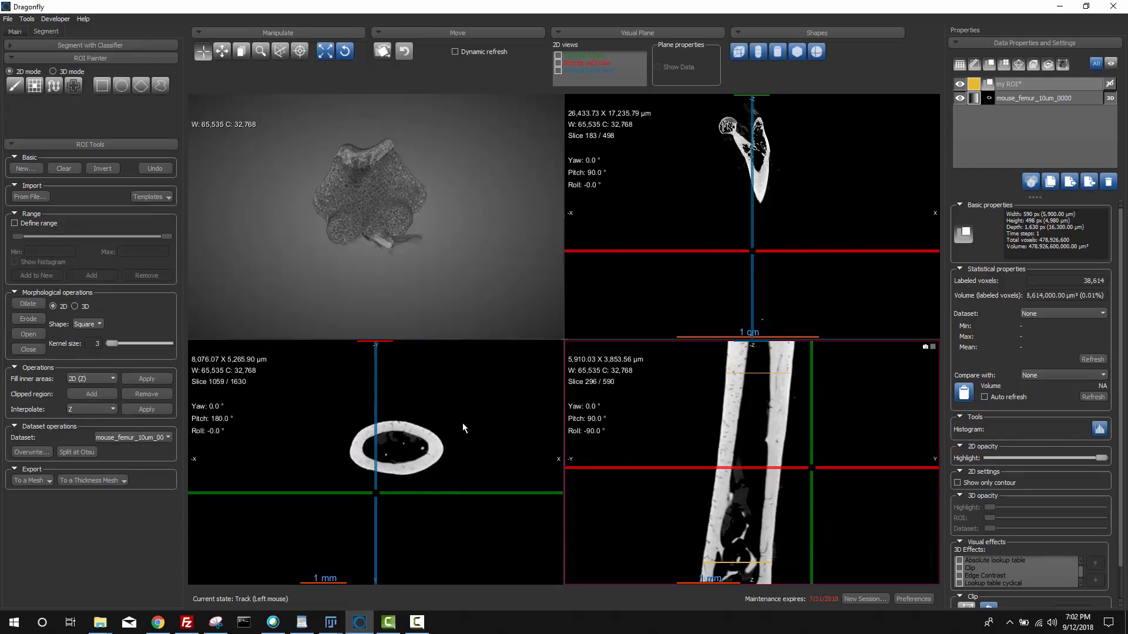
pyautogui.moveTo(122, 430)
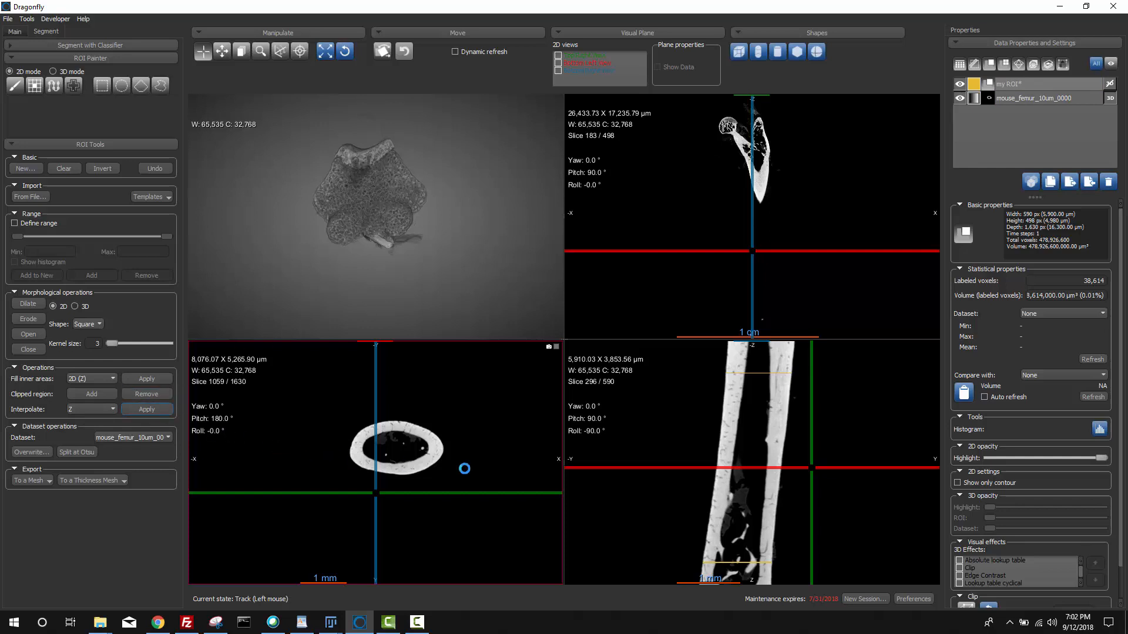
# - Interpolate the ROI along Z between the painted slices into a solid yellow femur region
pyautogui.click(147, 378)
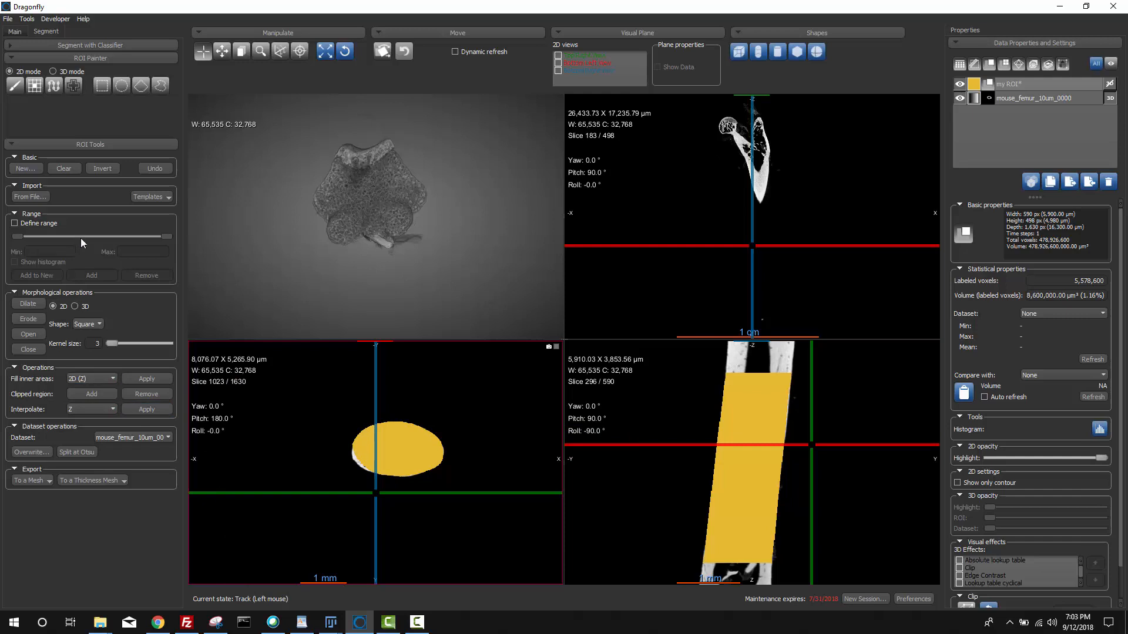
pyautogui.click(111, 409)
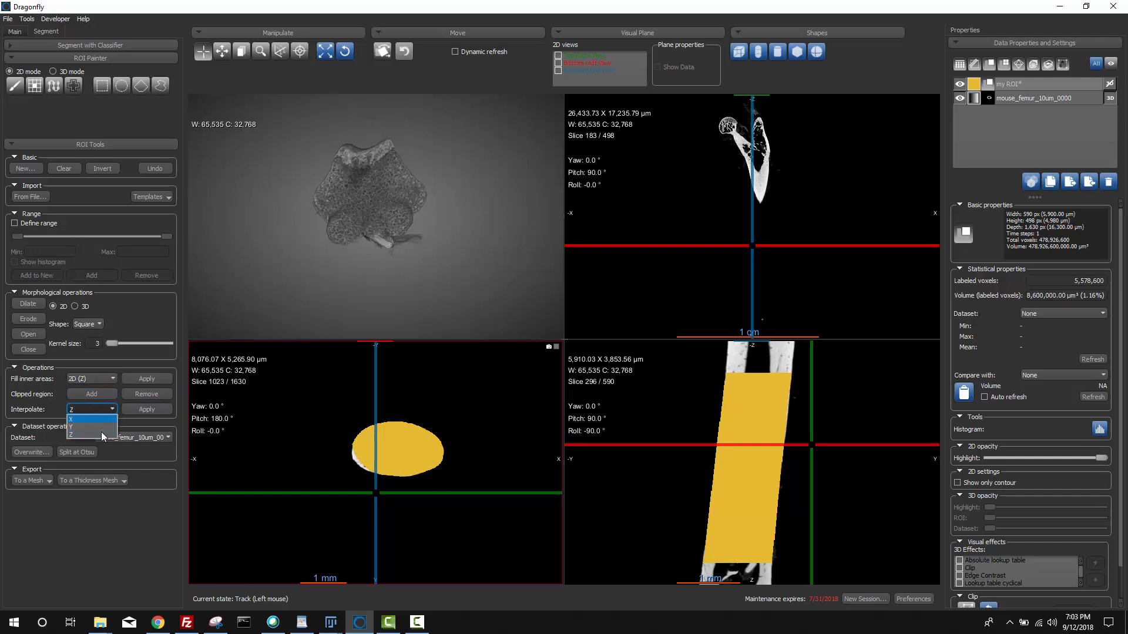
pyautogui.click(71, 434)
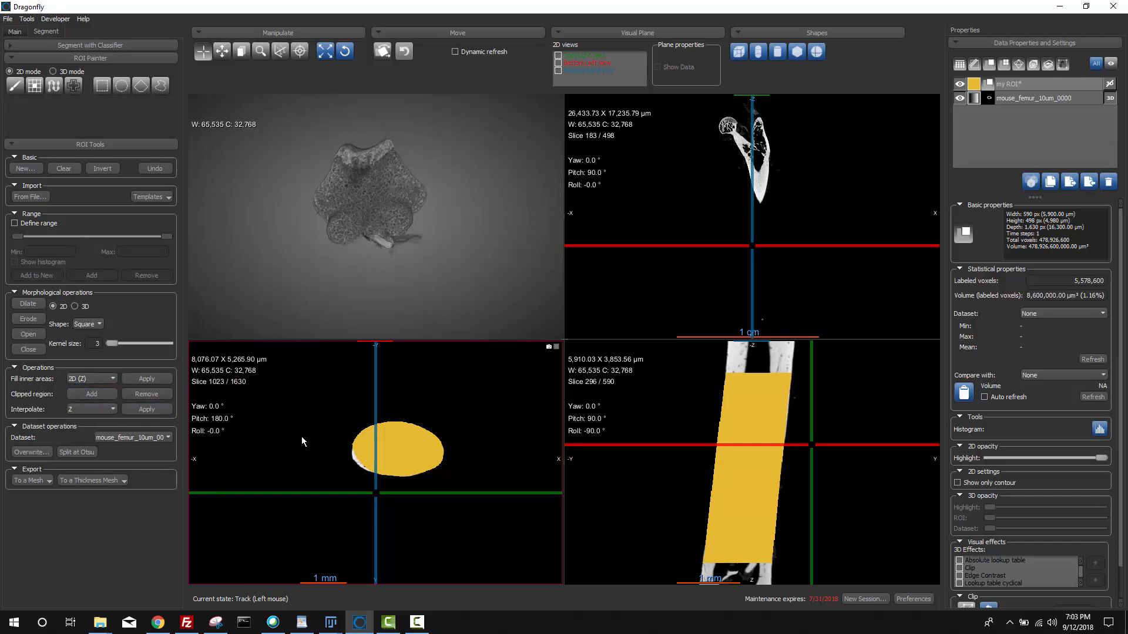